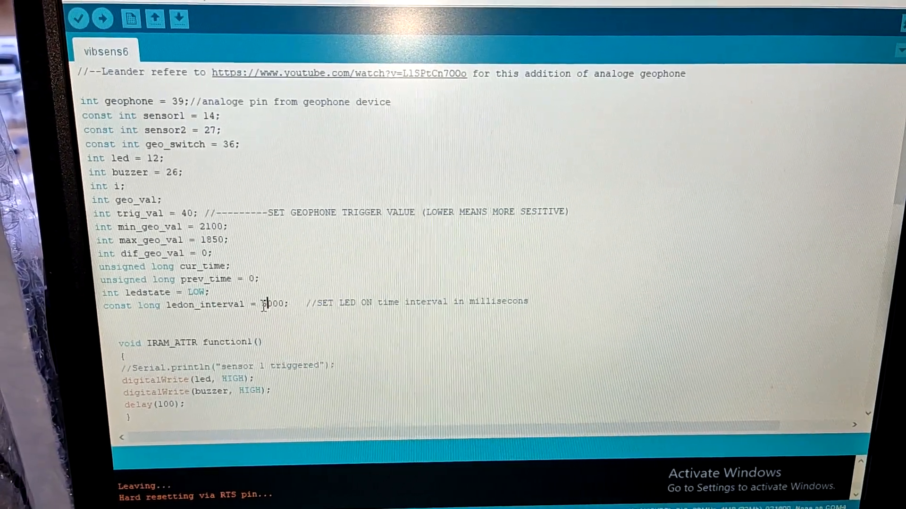
# Step: Review the vibsens6 sketch, noting the 5000 ms LED on-time value
pyautogui.doubleClick(266, 305)
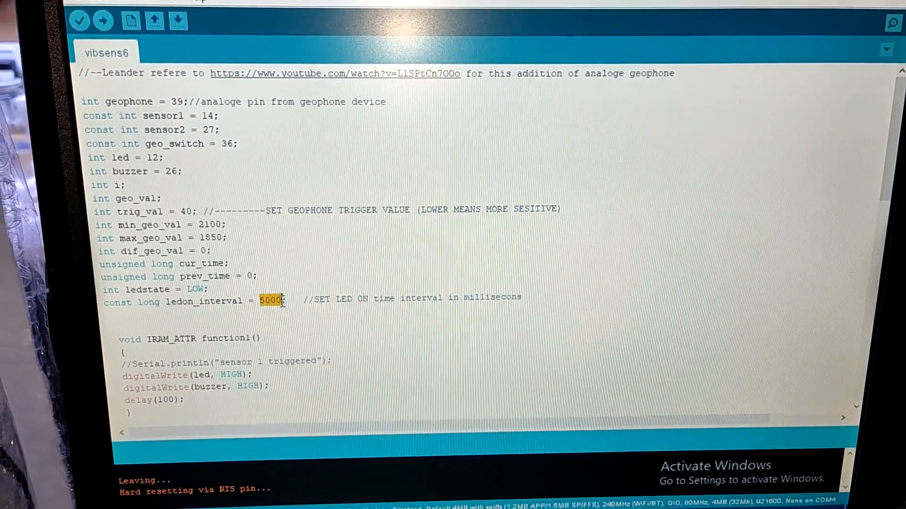
pyautogui.scroll(-3)
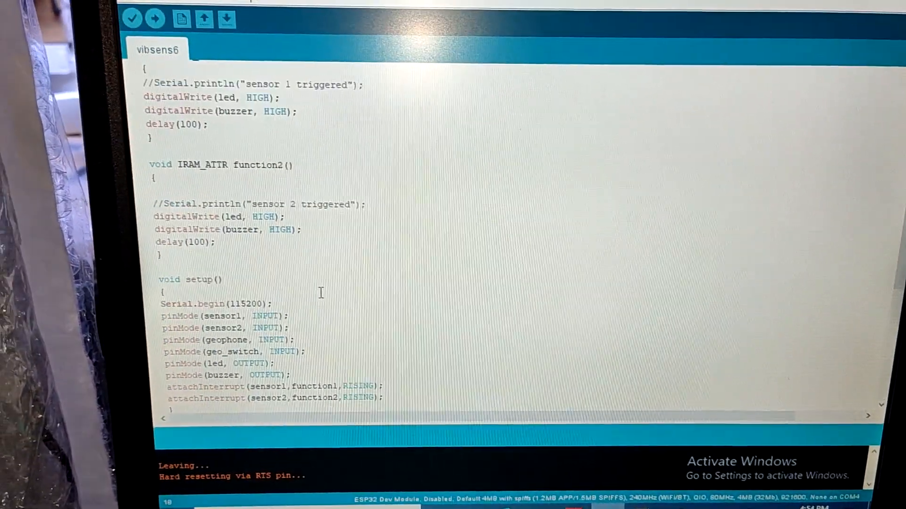
pyautogui.scroll(-3)
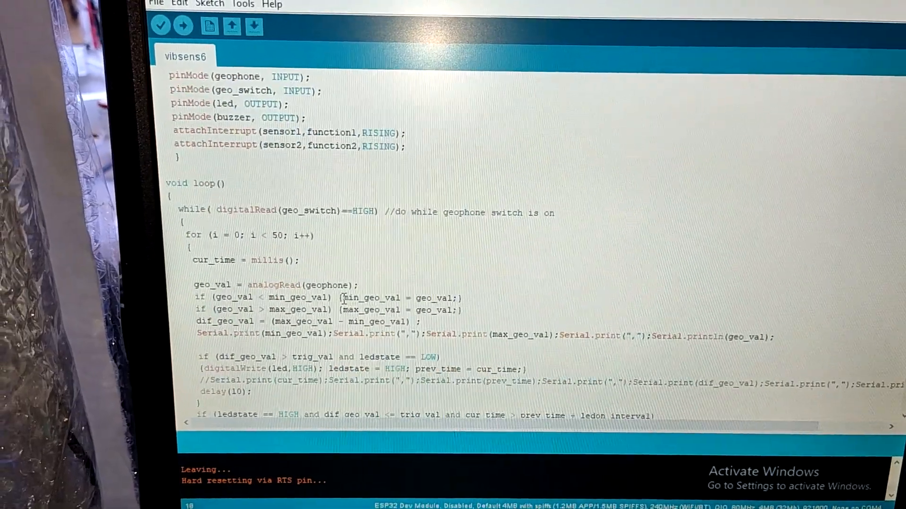
pyautogui.scroll(-3)
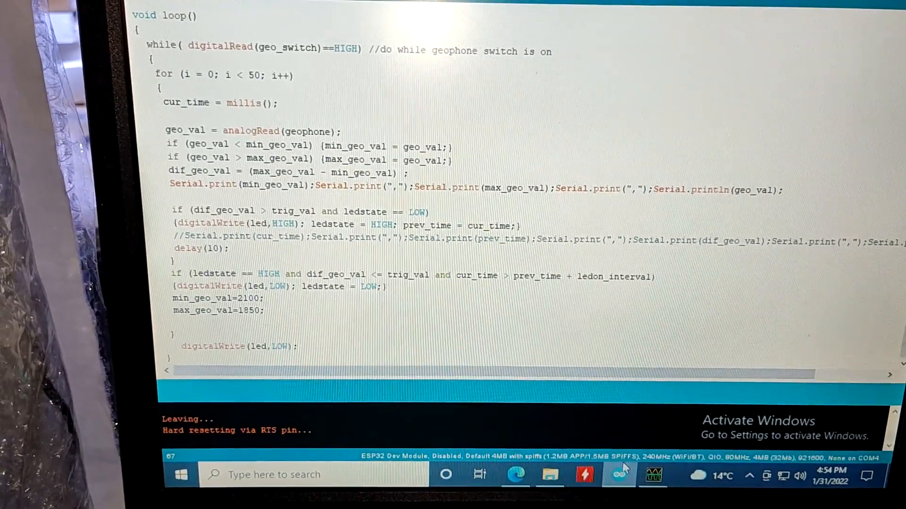
# Step: Start the Serial Plotter from the Tools menu to show live geophone readings
pyautogui.click(652, 474)
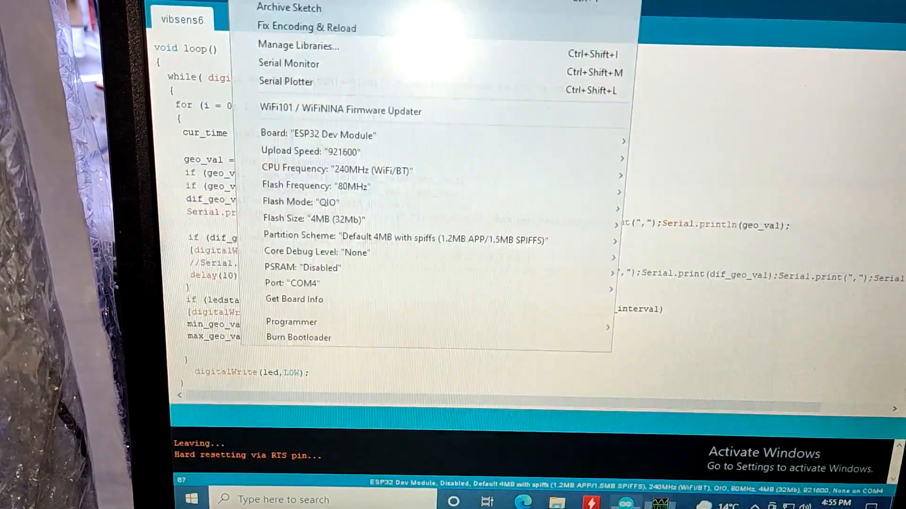
pyautogui.moveTo(292, 66)
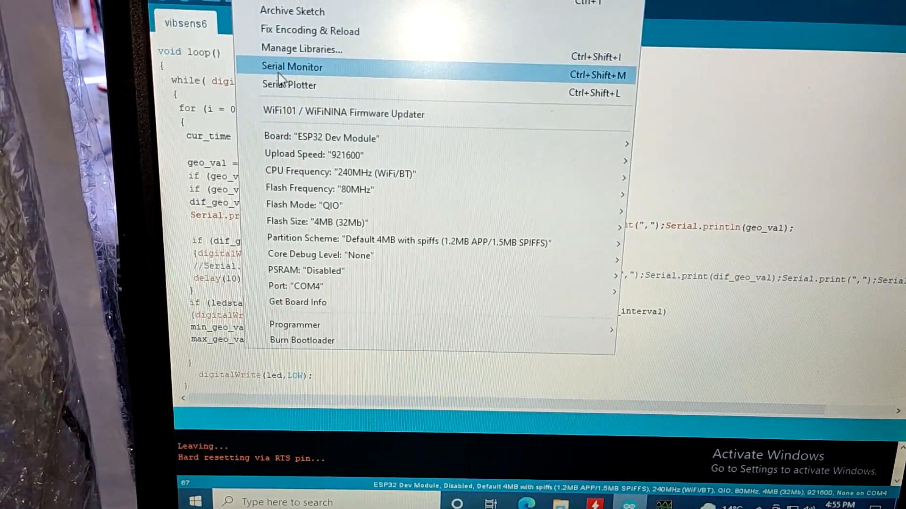
pyautogui.click(288, 84)
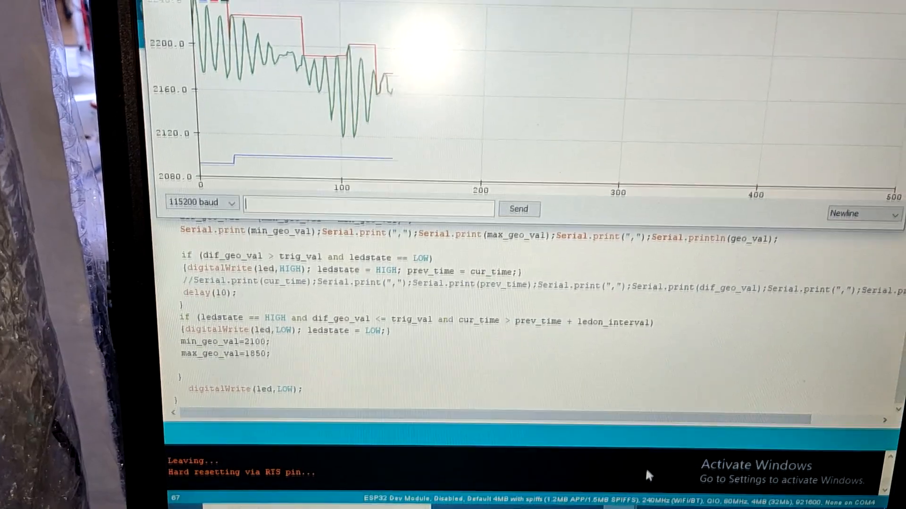